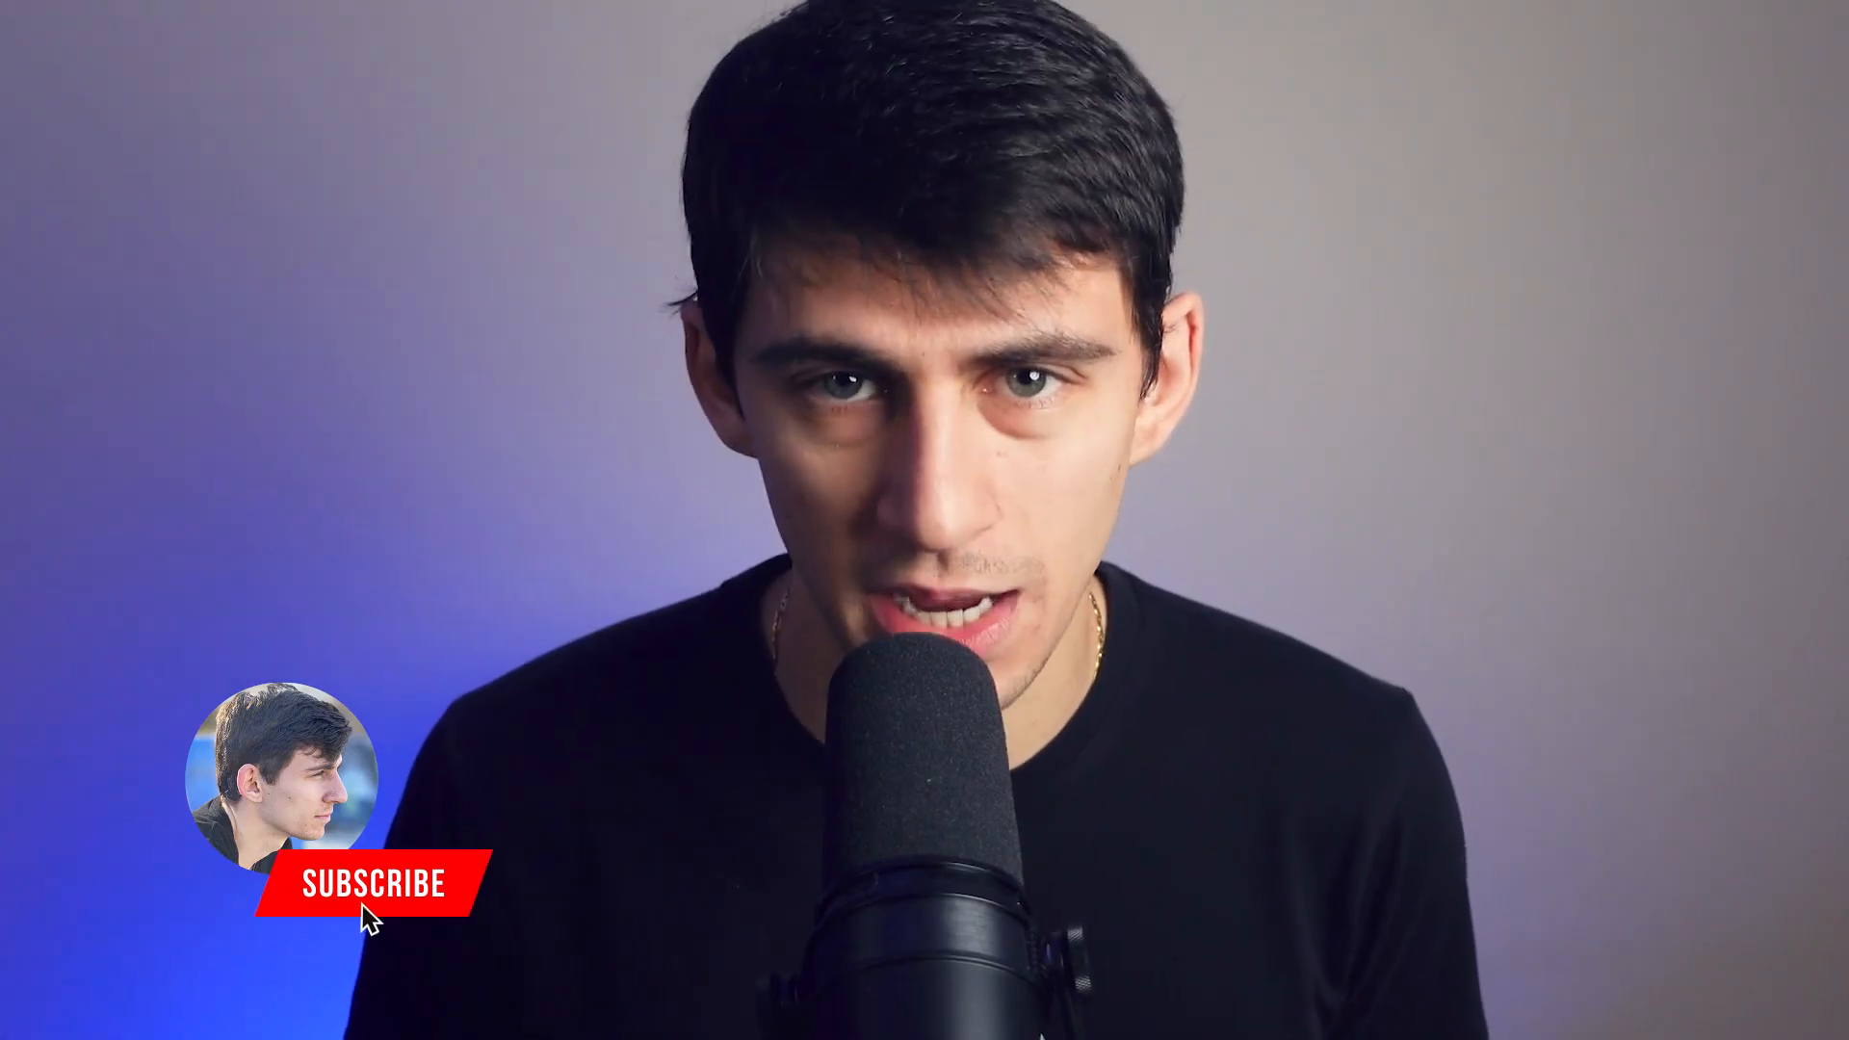
left_click(383, 884)
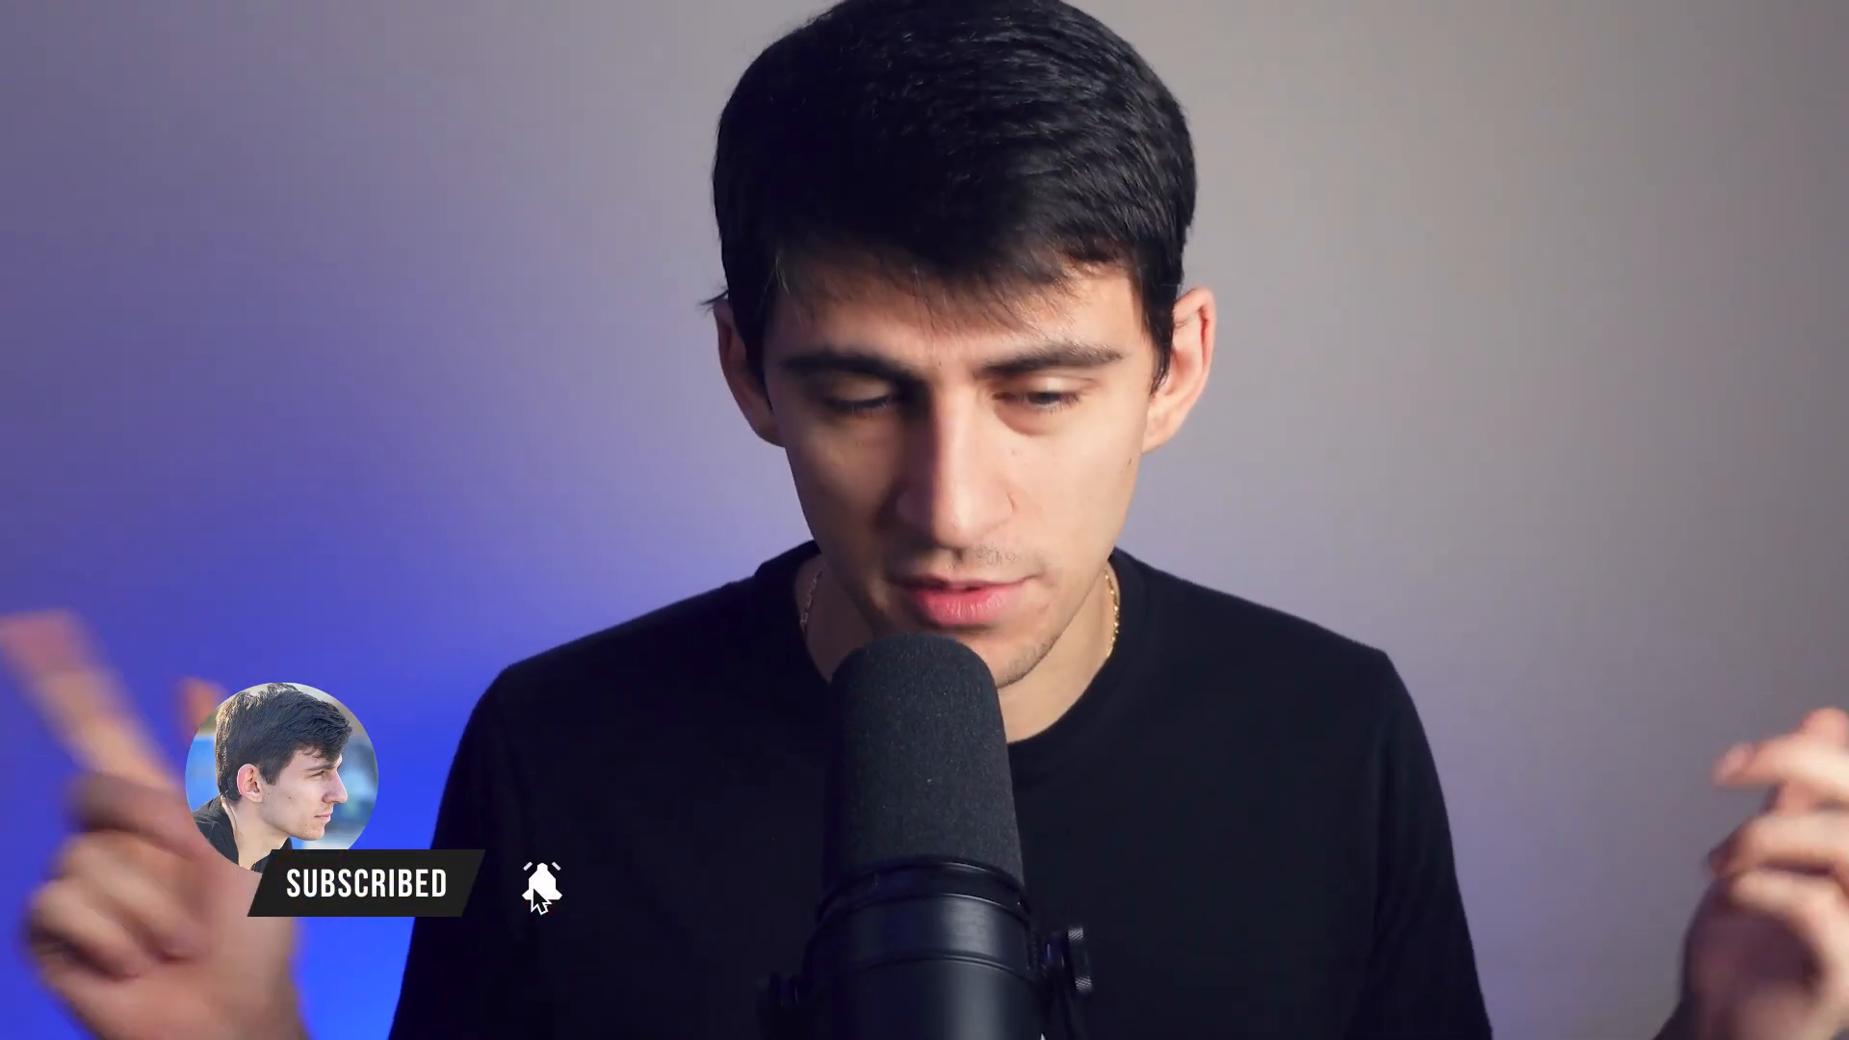